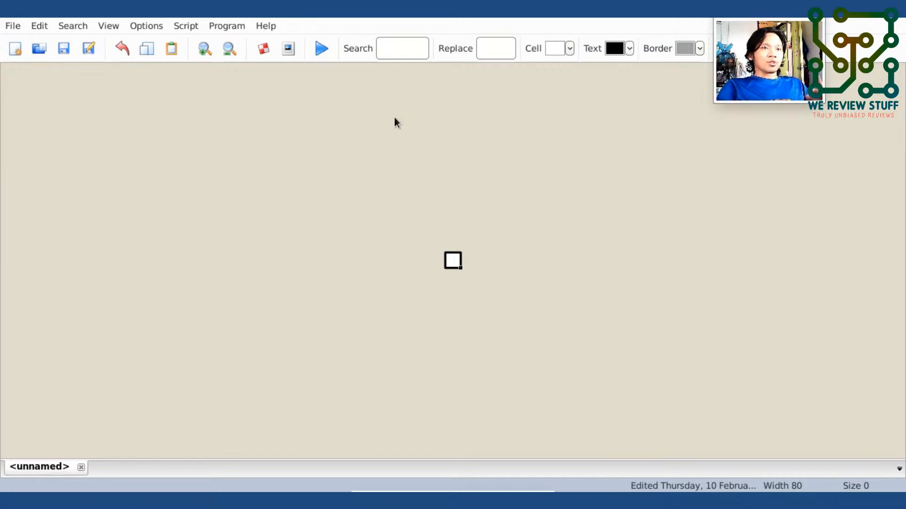
# - Select the single empty cell of the new sheet to begin entering the first parent node
pyautogui.click(15, 48)
pyautogui.write('Main parent n')
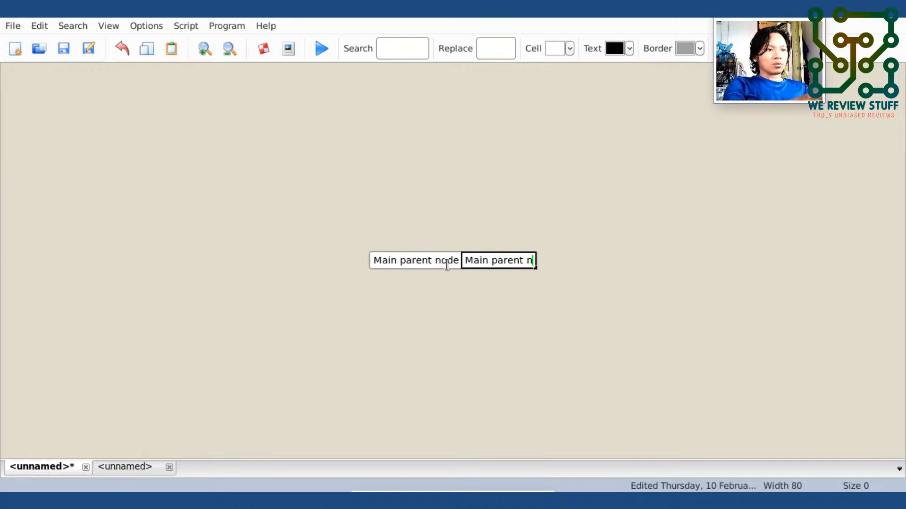
# - Complete the second cell's label as 'Main parent node 2'
pyautogui.write('ode 2')
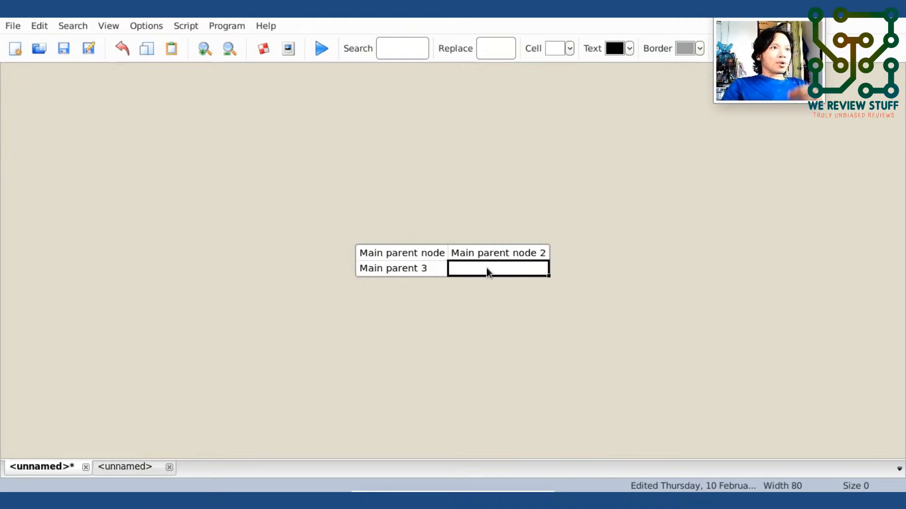
pyautogui.write('Main parent node 4')
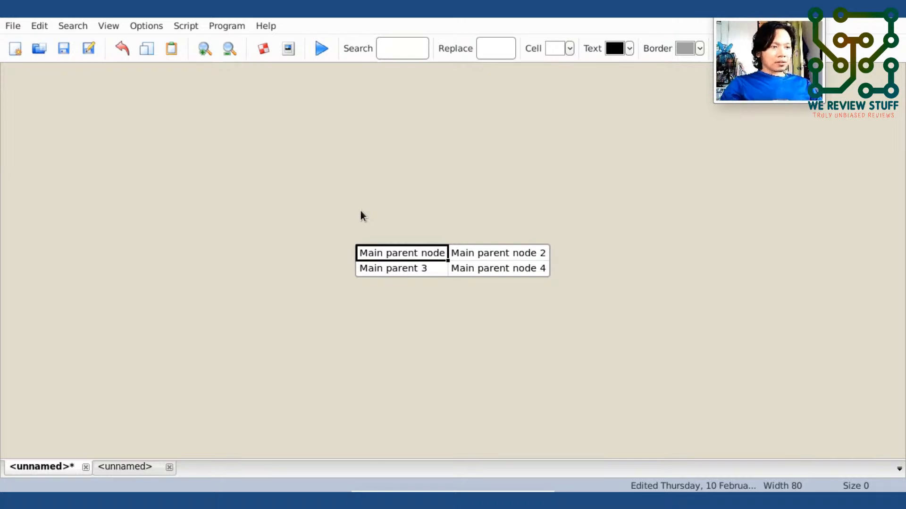
pyautogui.moveTo(388, 255)
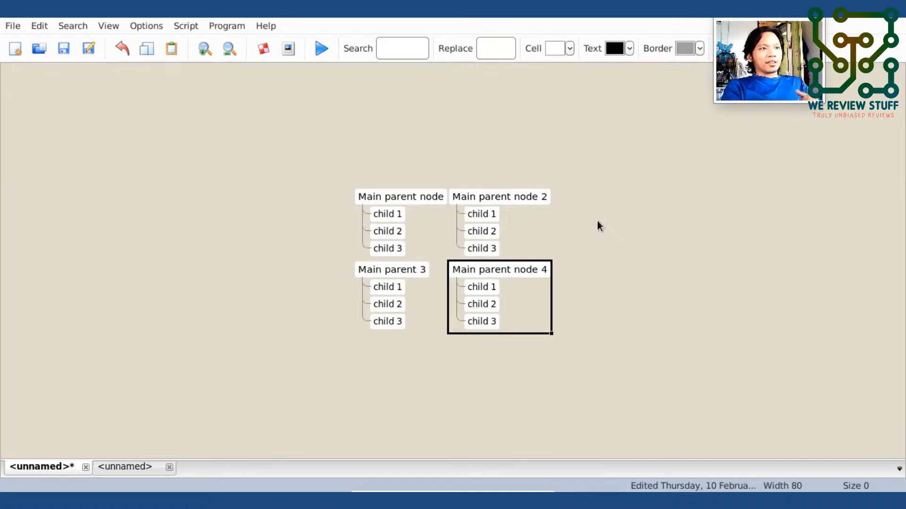
pyautogui.click(386, 214)
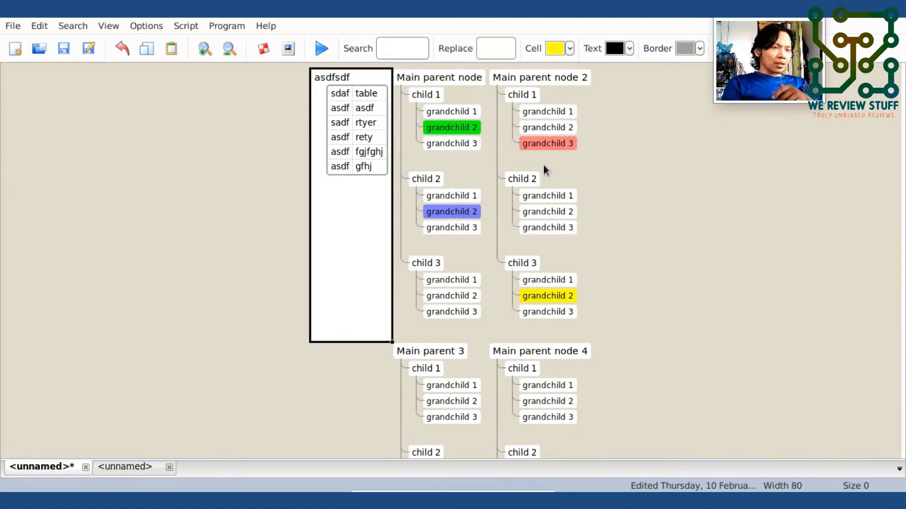
pyautogui.click(452, 144)
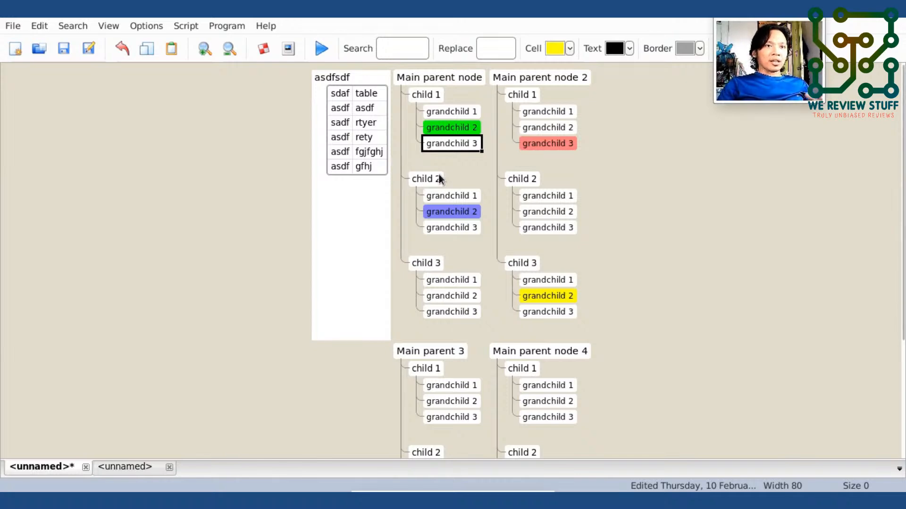
# - Select grandchild 3 under child 1 of Main parent node 2 as the insertion point
pyautogui.click(547, 159)
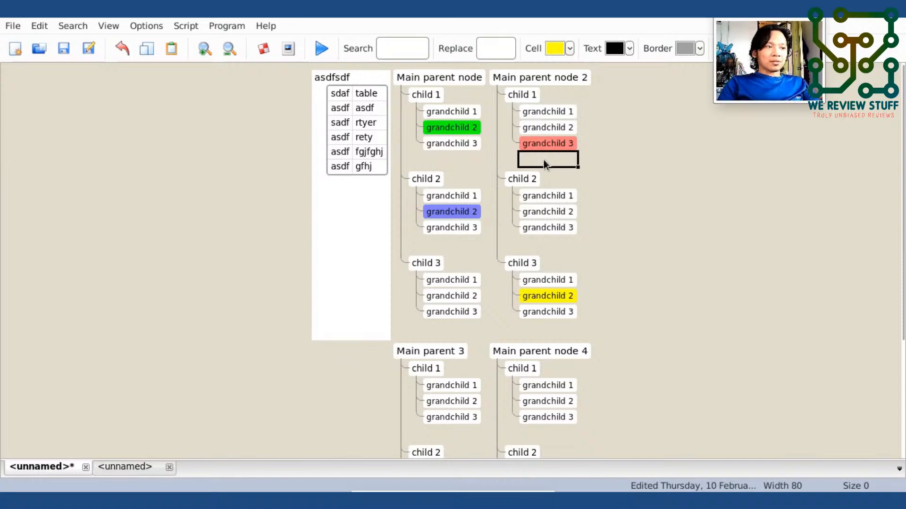